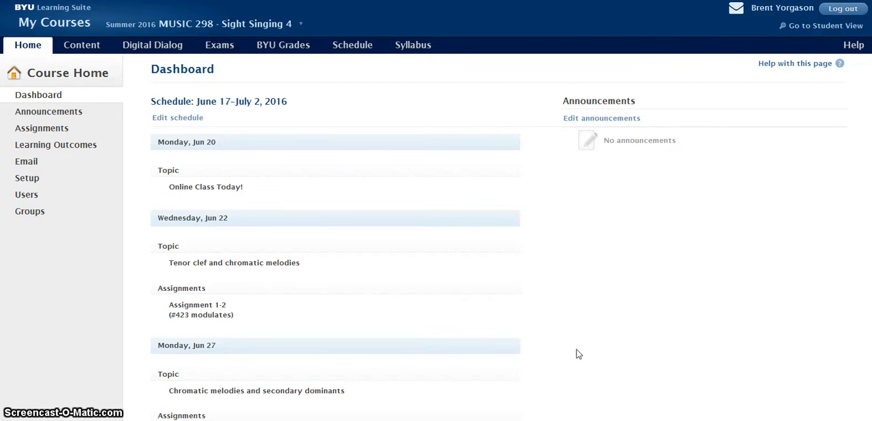
mouse_move(664, 303)
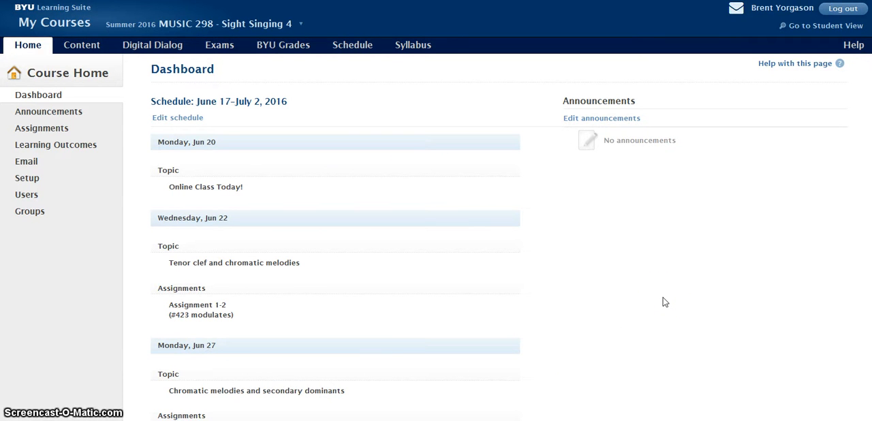
mouse_move(380, 228)
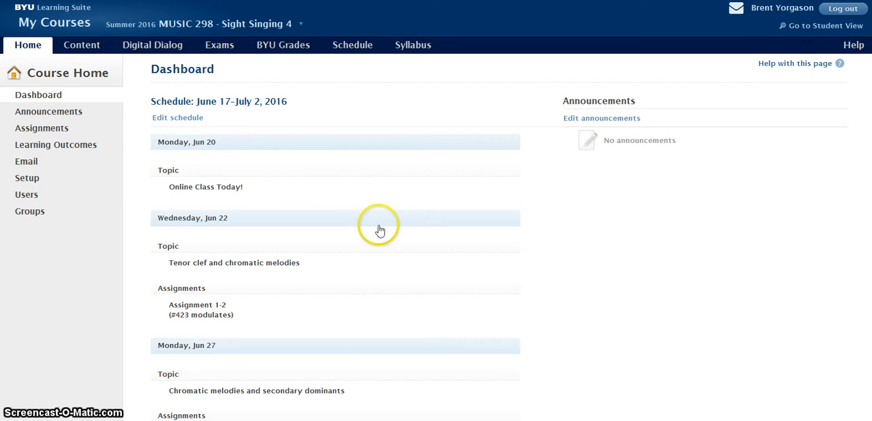
mouse_move(675, 212)
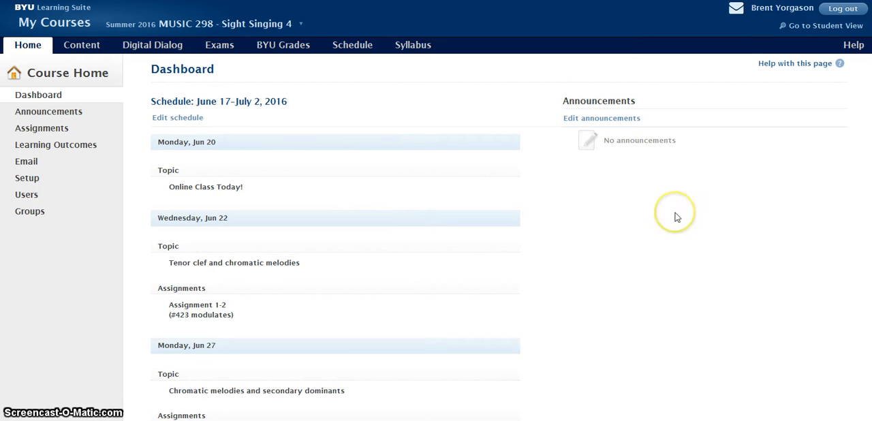
mouse_move(184, 82)
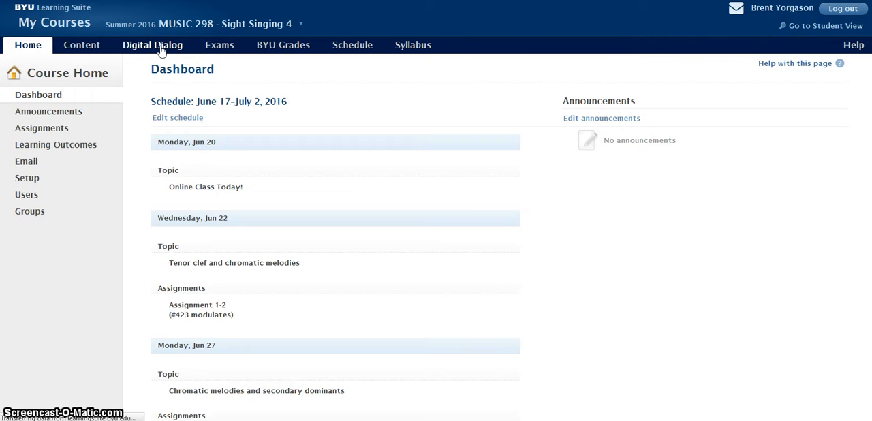
Open a participant's Assignment 1 thread from the Digital Dialog discussions.
click(152, 45)
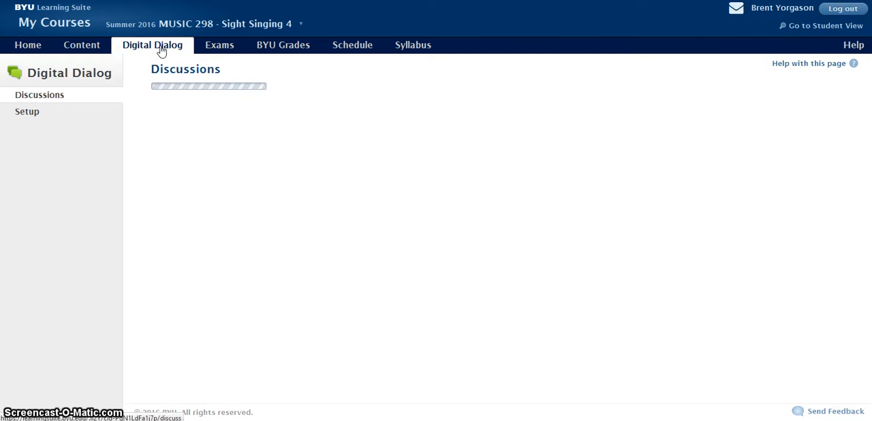
mouse_move(289, 149)
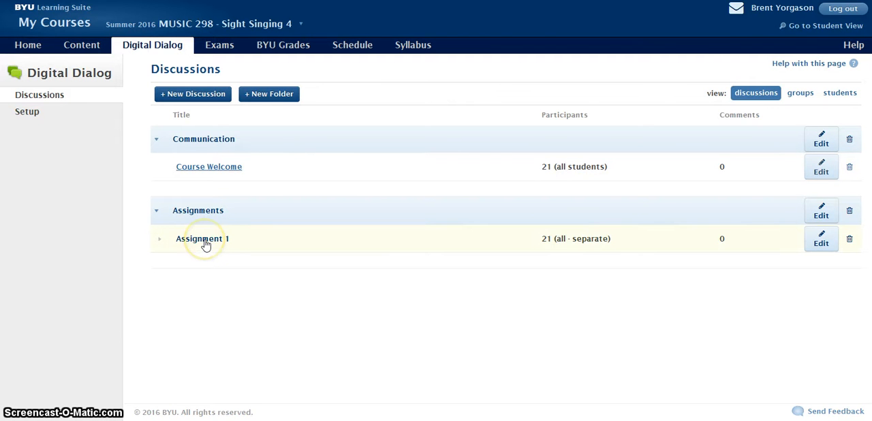
mouse_move(219, 332)
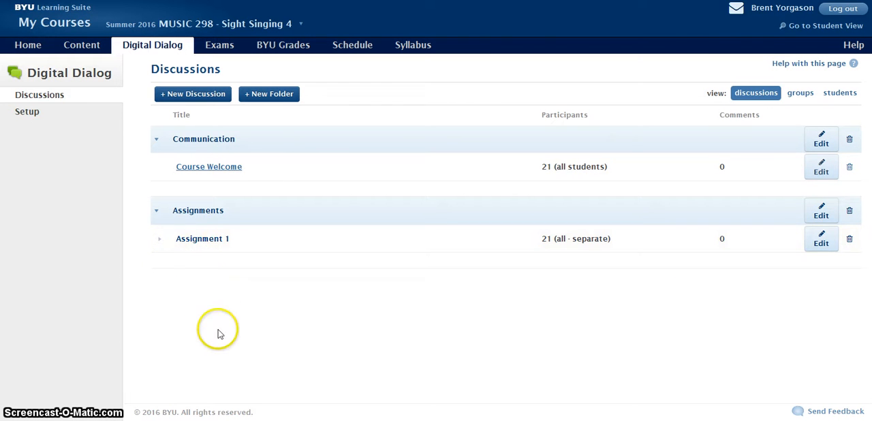
mouse_move(221, 243)
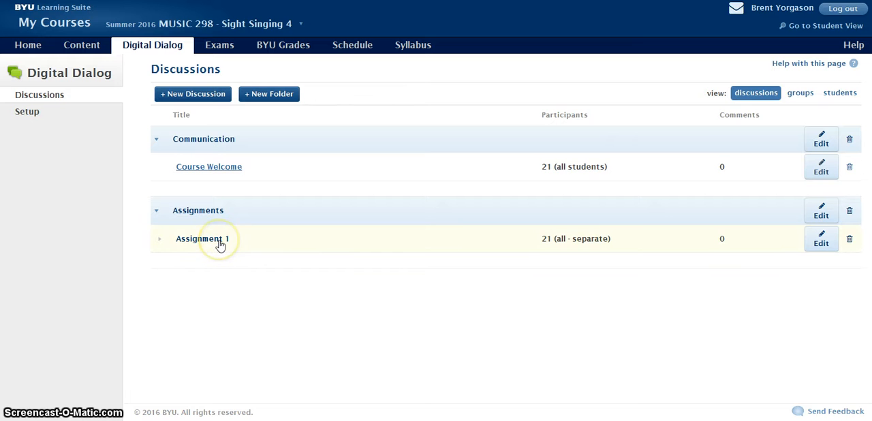
click(159, 239)
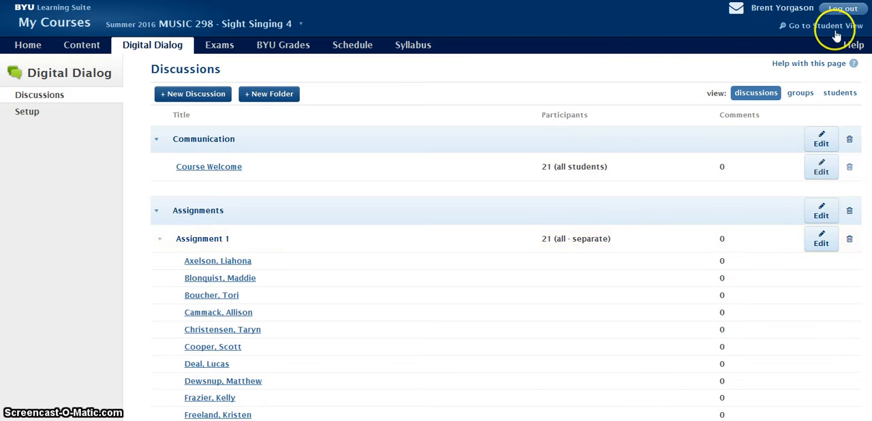
scroll(down, 3)
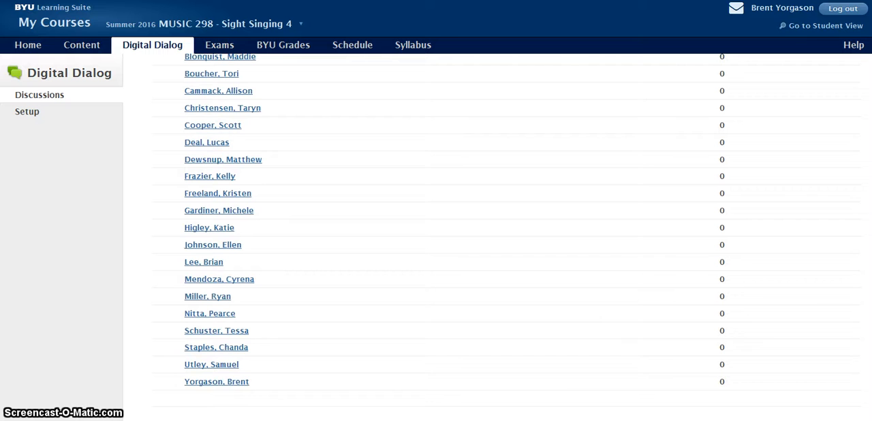
mouse_move(493, 304)
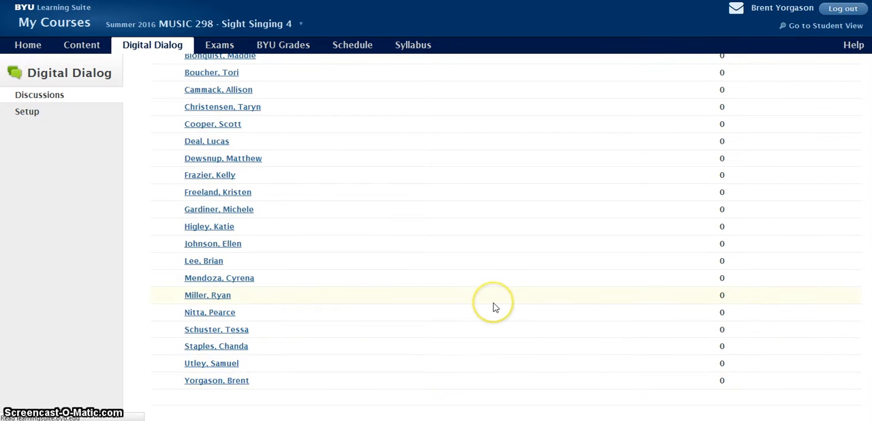
click(217, 380)
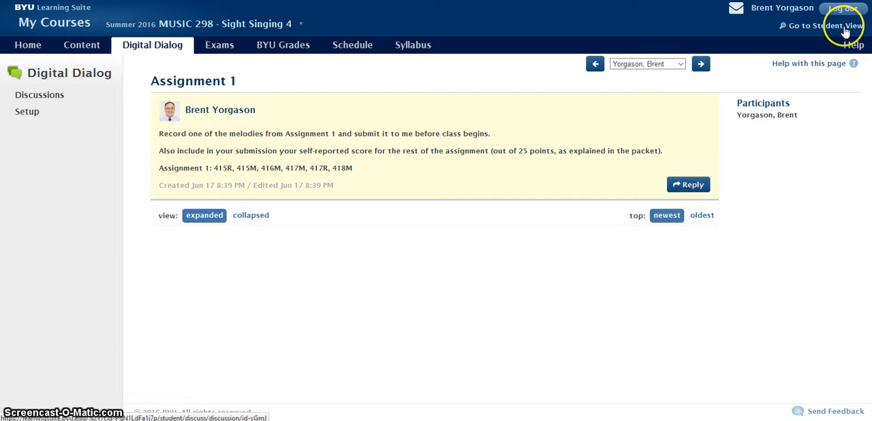
mouse_move(425, 207)
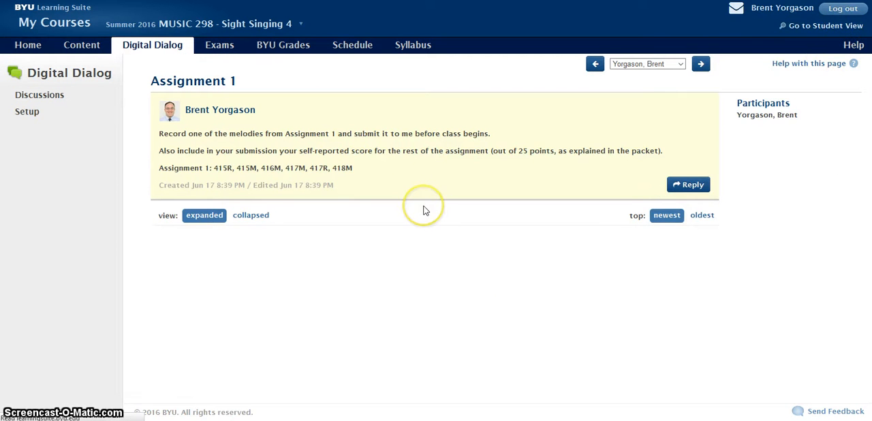
Switch to Student View and show Assignment 1 among the assignment discussions.
click(825, 25)
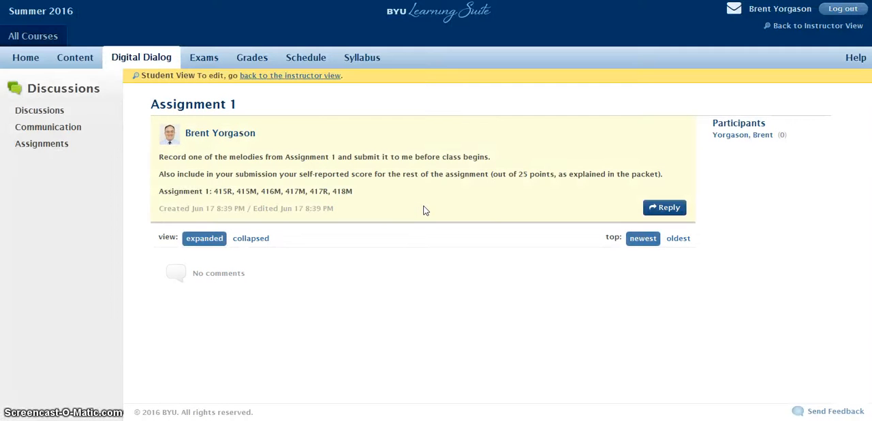
click(41, 143)
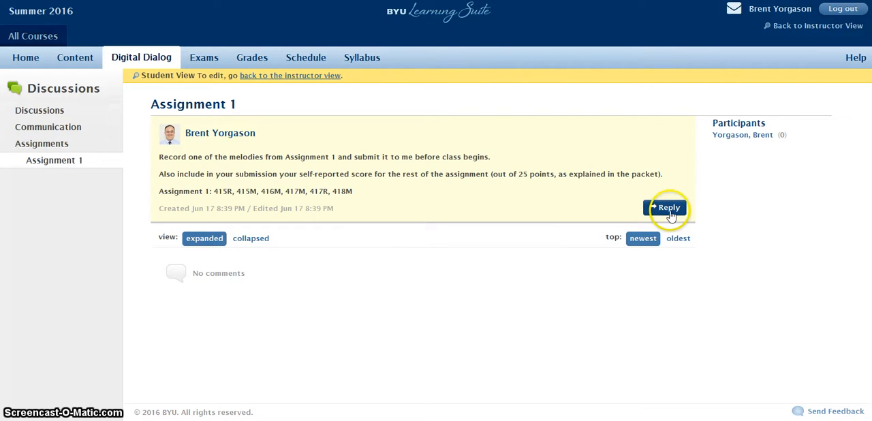
Start a new reply to Assignment 1 and attach the audio/video recorder.
click(665, 207)
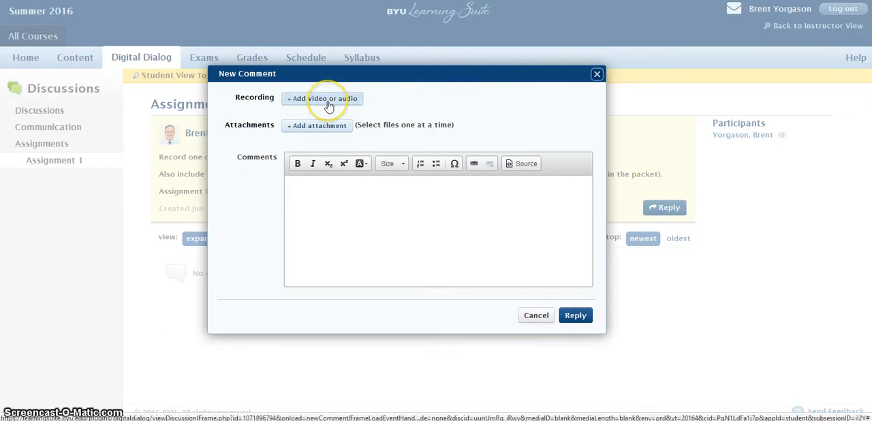
mouse_move(327, 102)
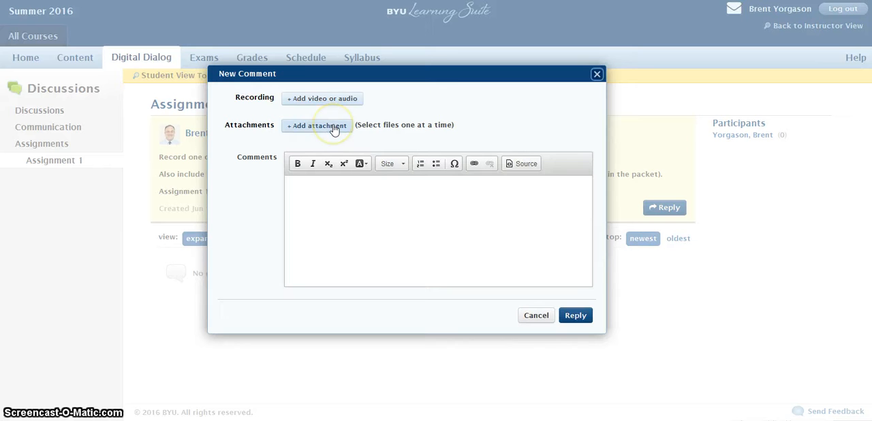
mouse_move(316, 126)
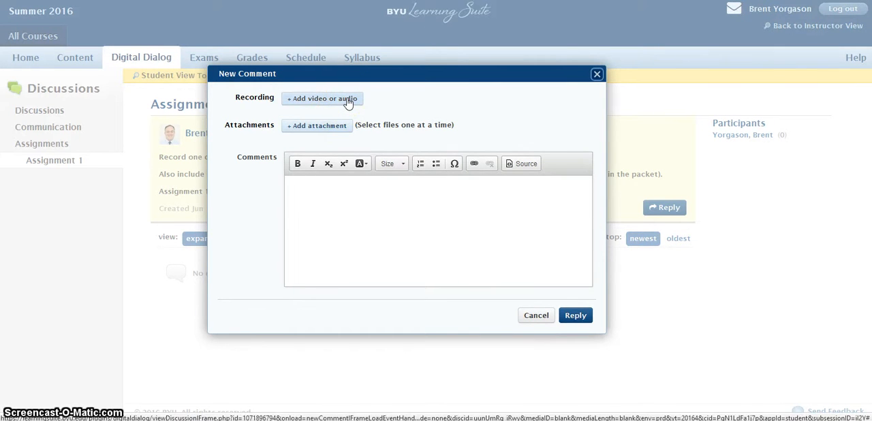
click(322, 98)
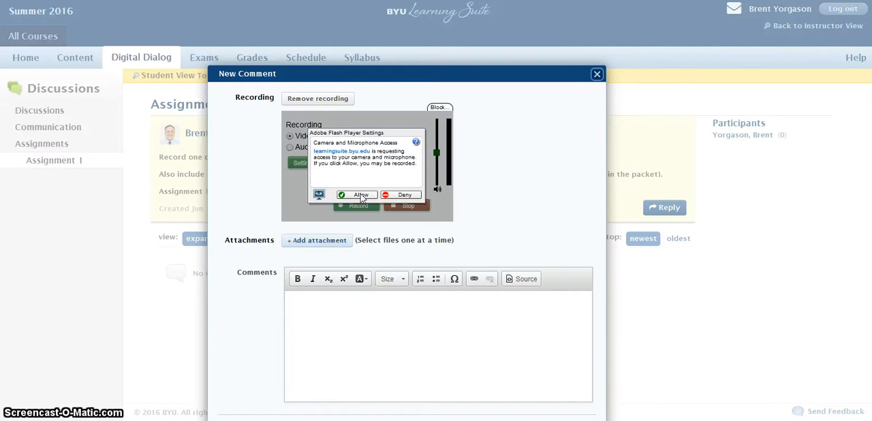
Allow camera and microphone access and set the recorder to audio only.
click(357, 194)
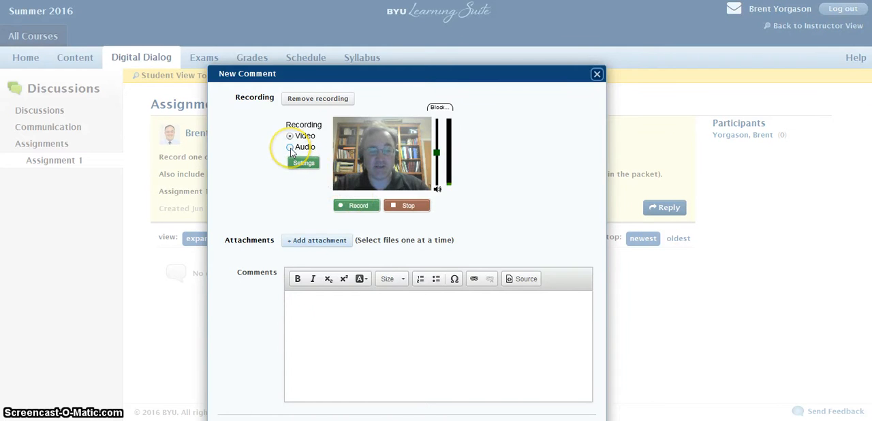
click(290, 147)
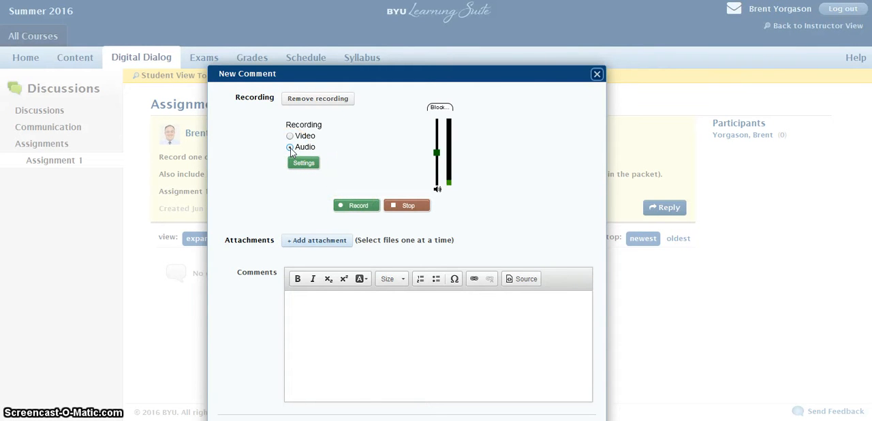
click(289, 147)
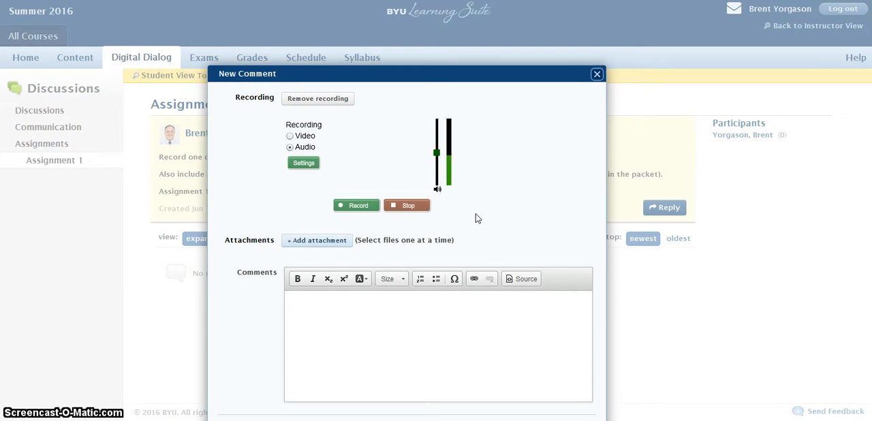
mouse_move(392, 204)
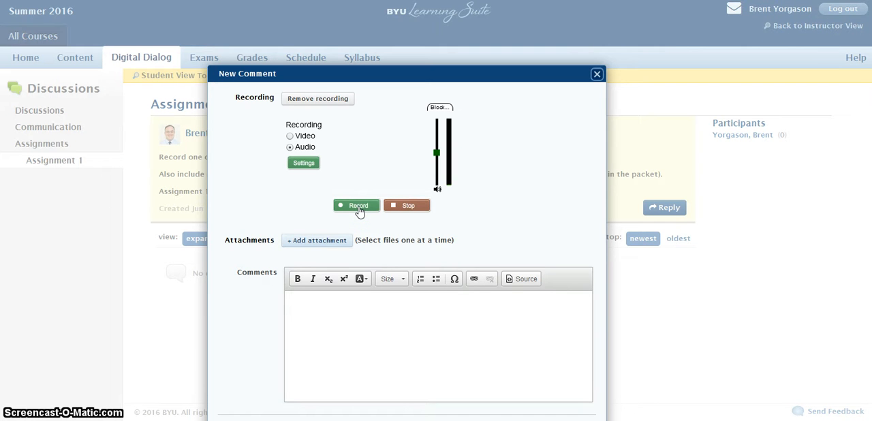
Record a roughly 30-second audio reply, stop it, and play it back.
click(354, 204)
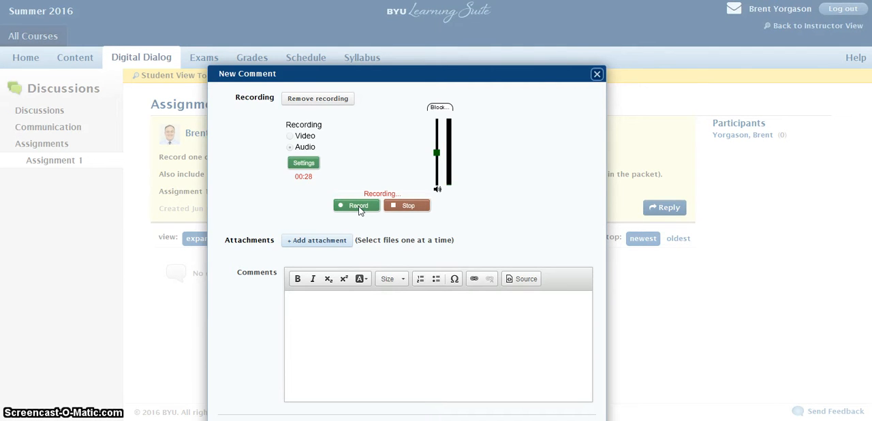
click(406, 205)
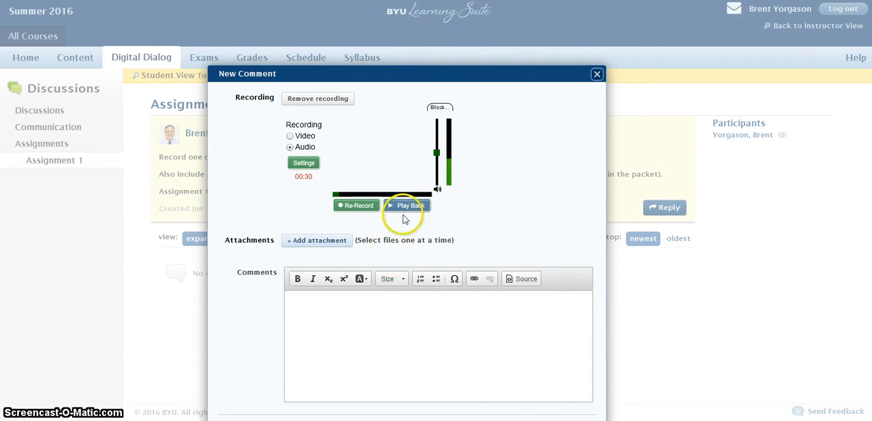
click(409, 205)
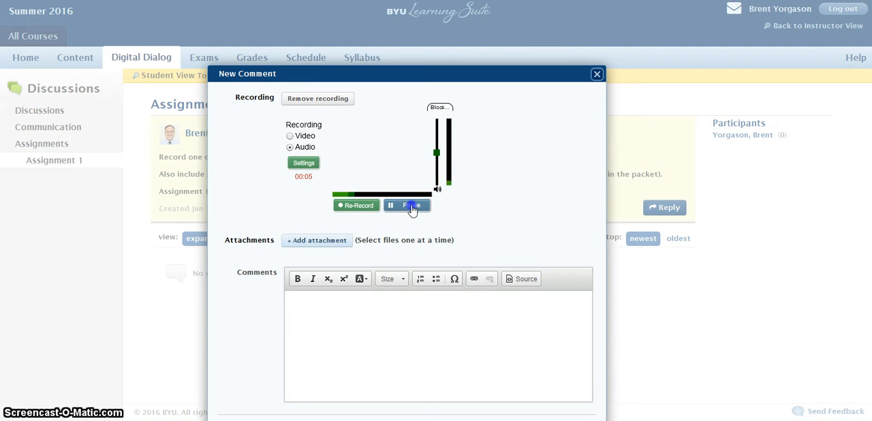
click(412, 204)
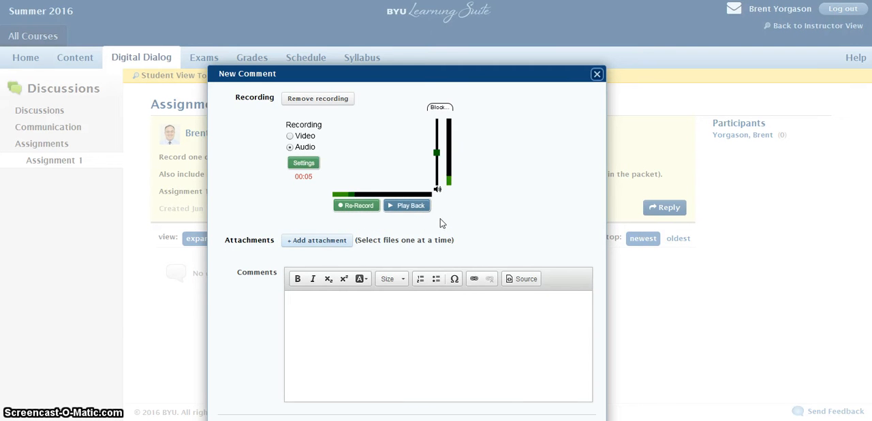
mouse_move(398, 332)
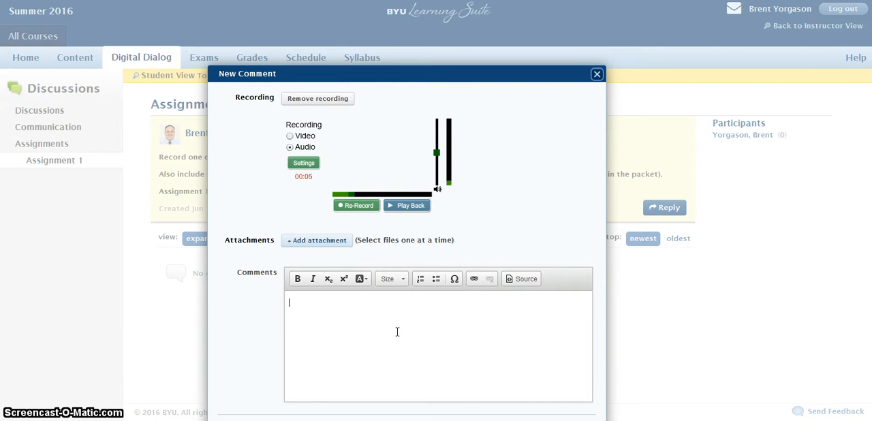
Enter '25 points' as the self-reported score in the comment body.
text(25 points)
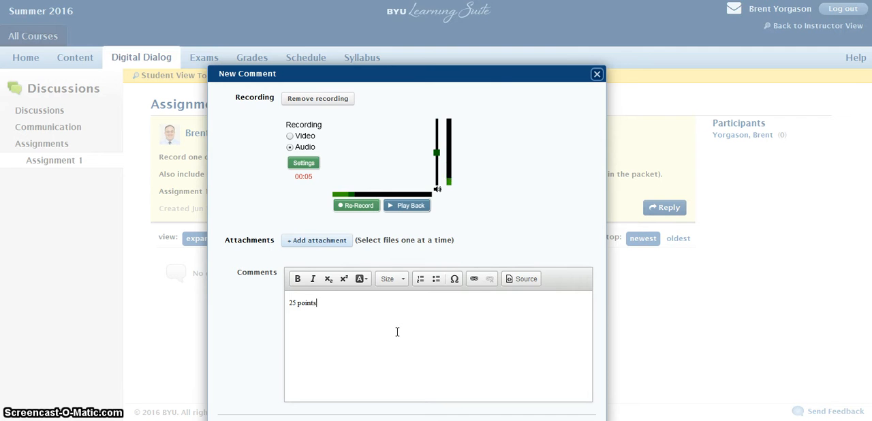
mouse_move(501, 76)
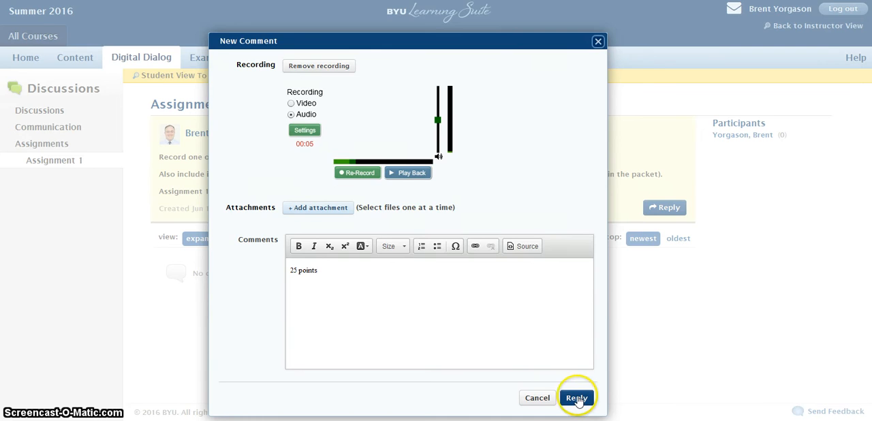
Submit the reply with recording and score, then return to the instructor view.
click(576, 397)
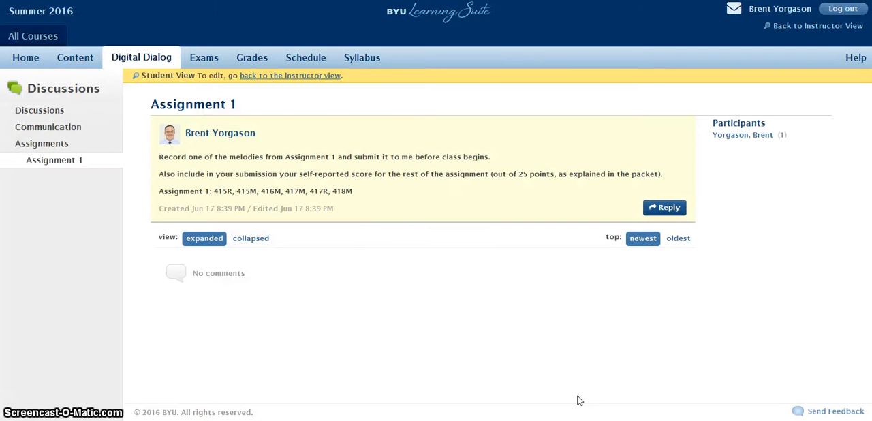
mouse_move(659, 273)
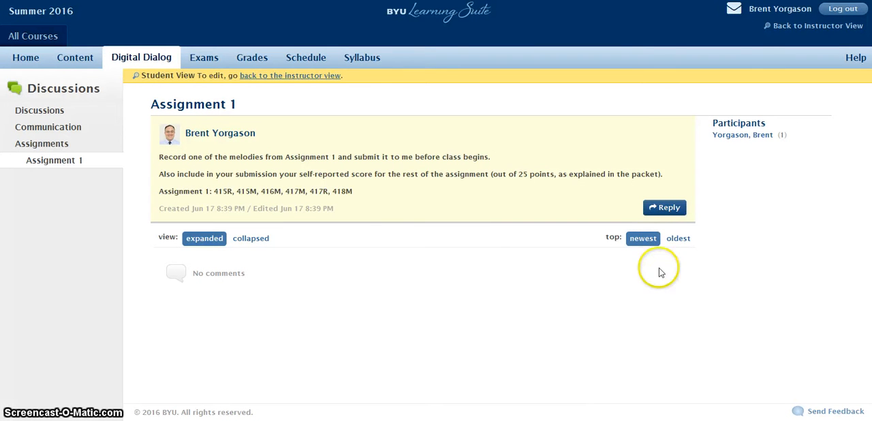
mouse_move(297, 90)
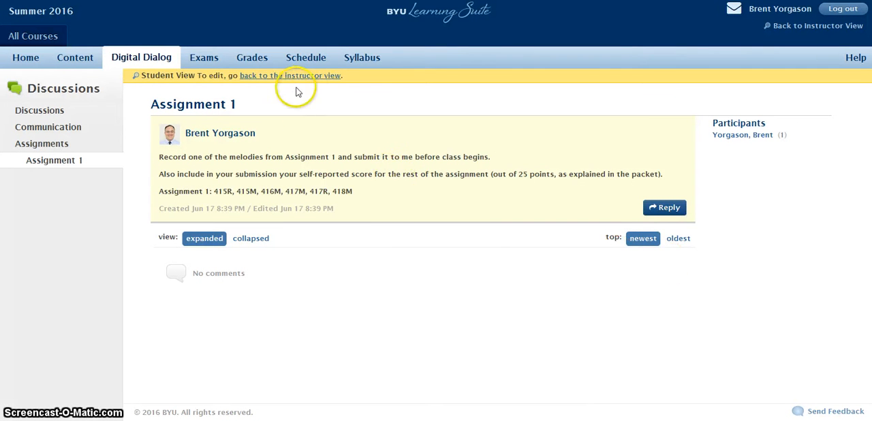
mouse_move(462, 217)
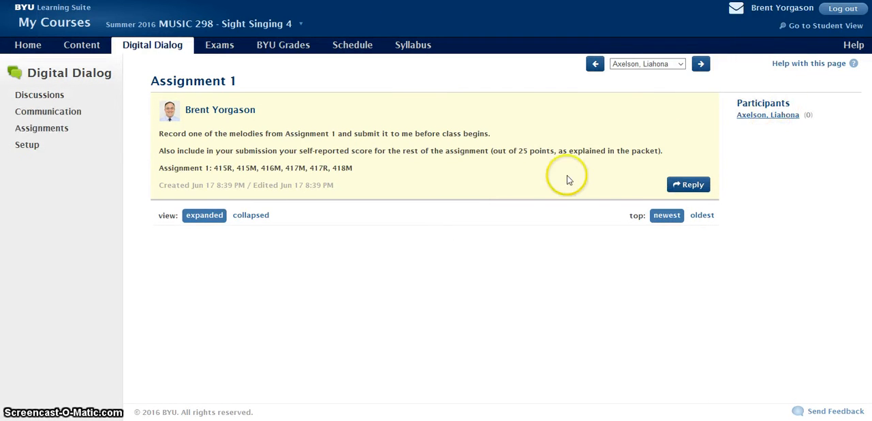
click(41, 128)
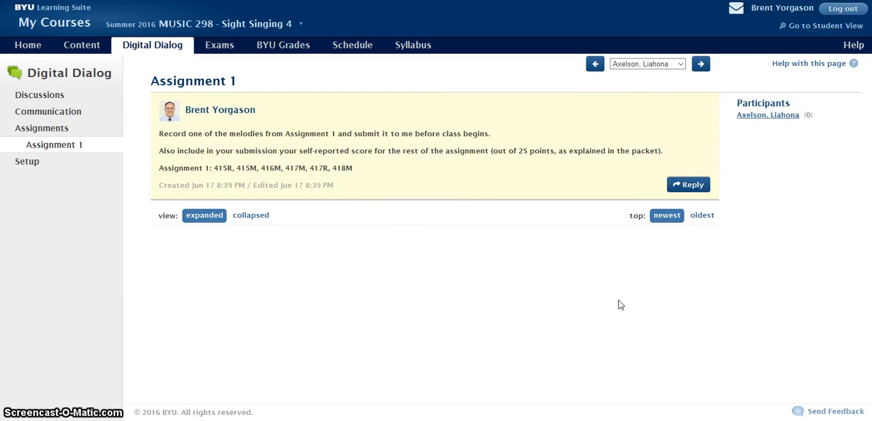